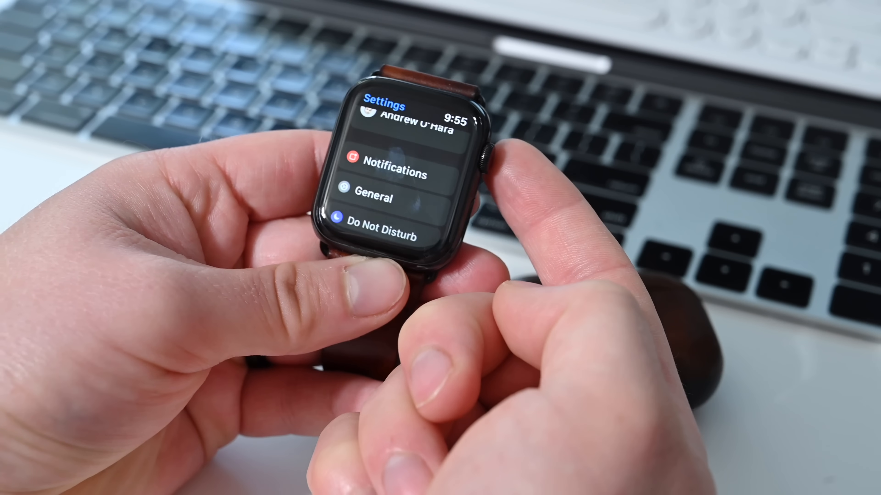
Scroll the Watch Settings list down past Privacy and App Store toward the Handwashing entry.
scroll(down, 3)
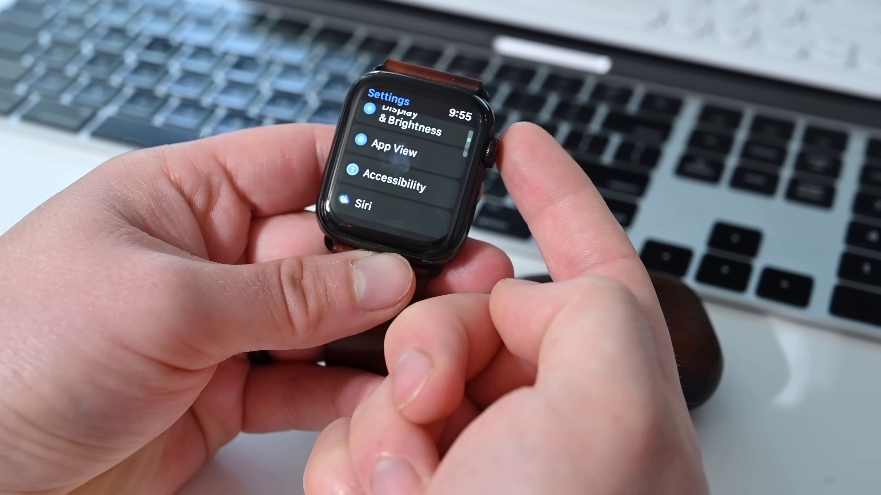
scroll(down, 3)
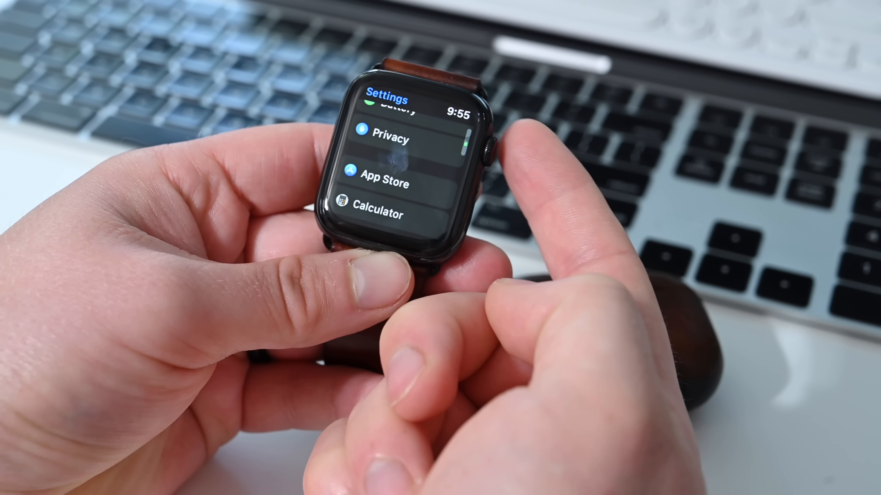
scroll(down, 3)
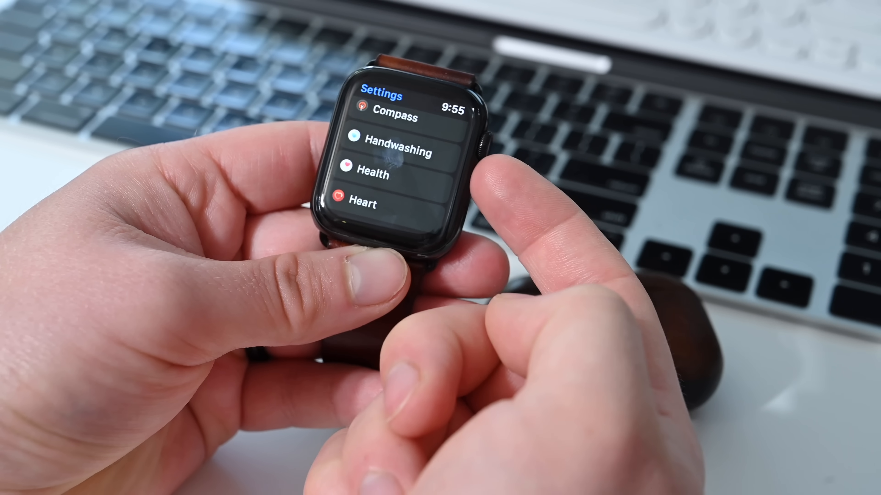
click(399, 150)
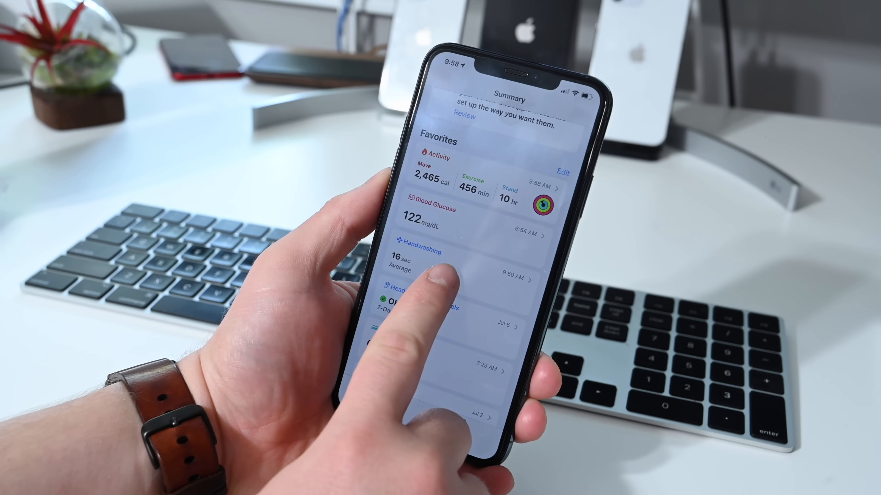
View the Handwashing card's averages by week, month and day, then reach About Handwashing.
click(420, 252)
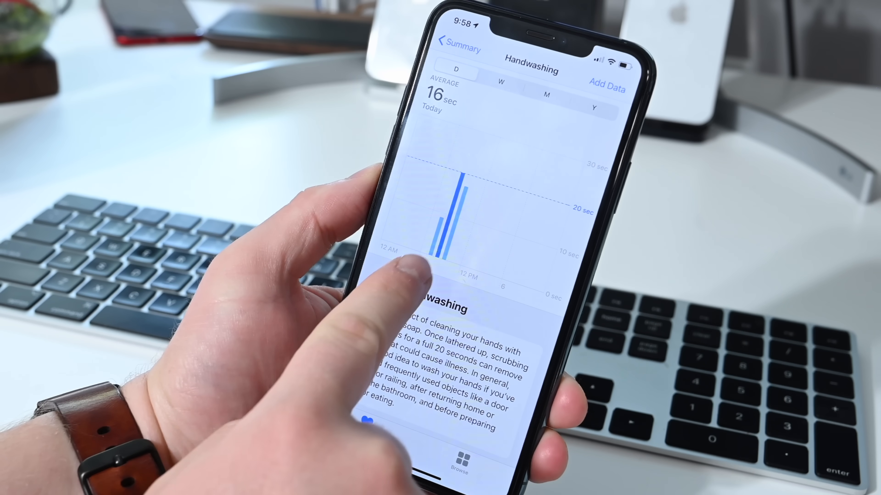
click(499, 84)
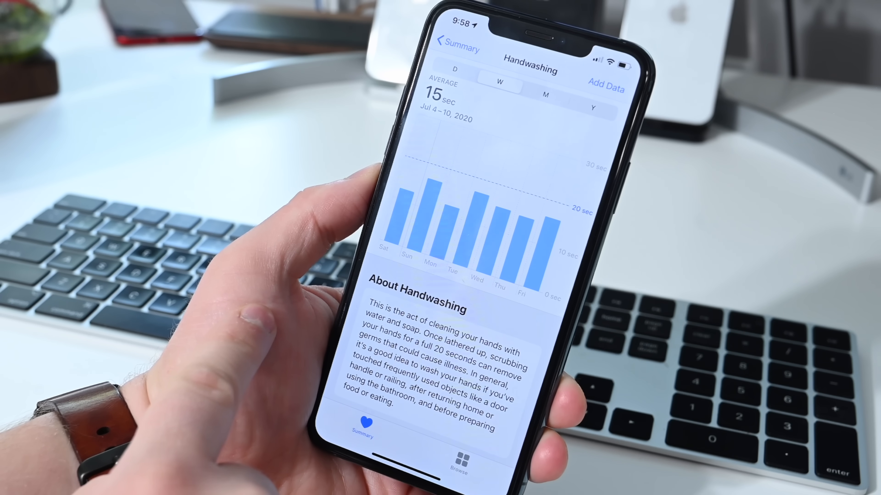
click(546, 96)
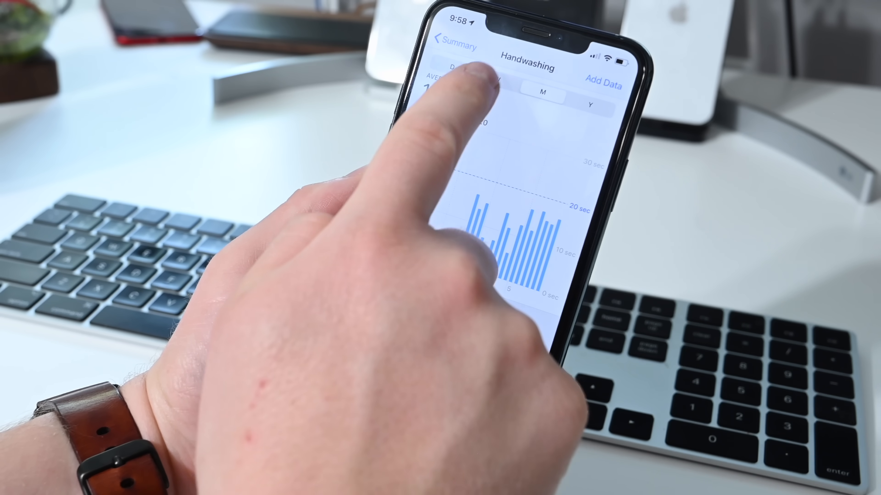
click(496, 93)
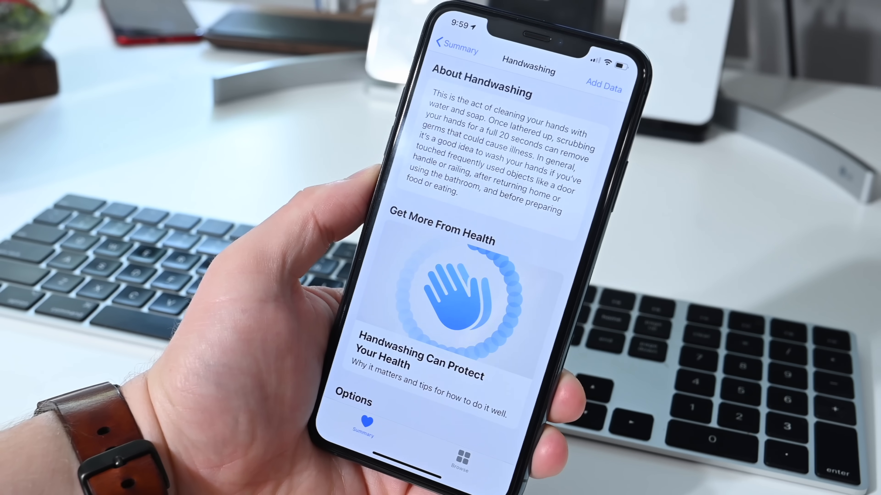
scroll(down, 3)
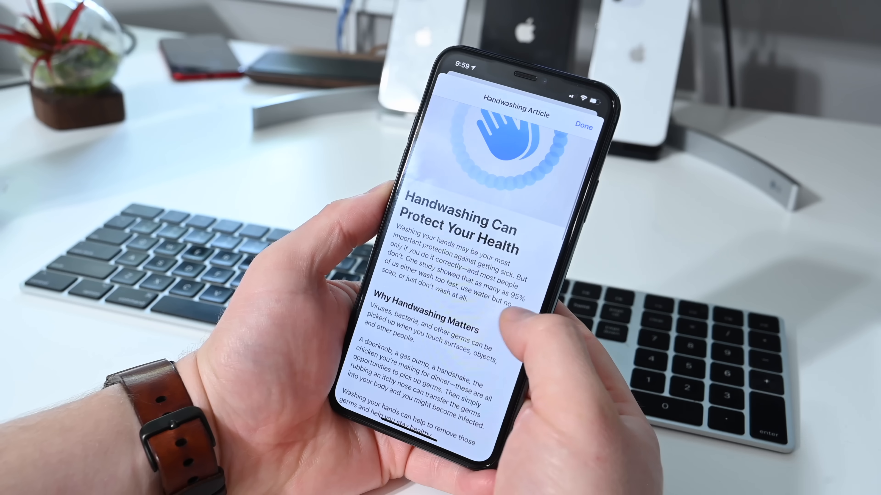
Scroll the handwashing article down to its 'Doing It Right' steps section.
scroll(down, 3)
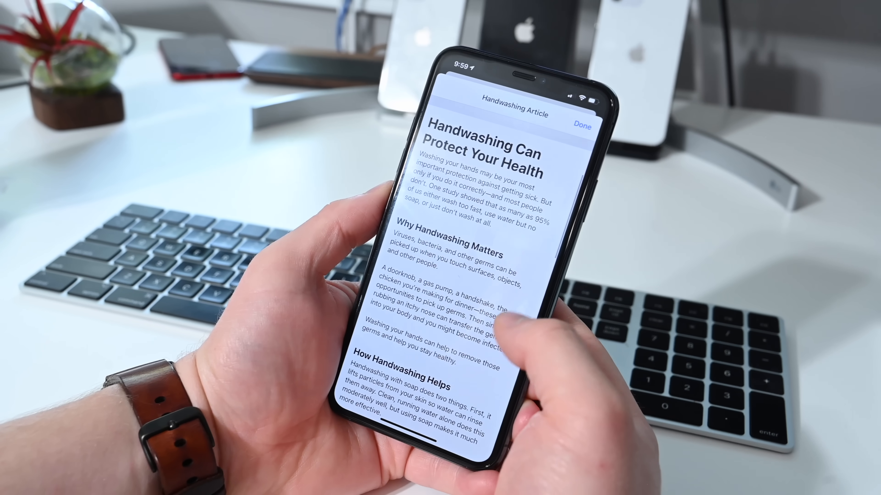
scroll(down, 3)
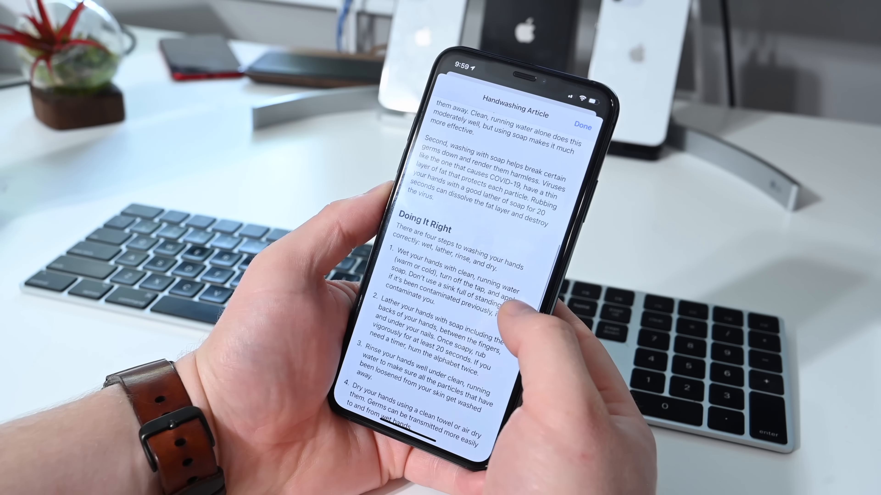
scroll(down, 3)
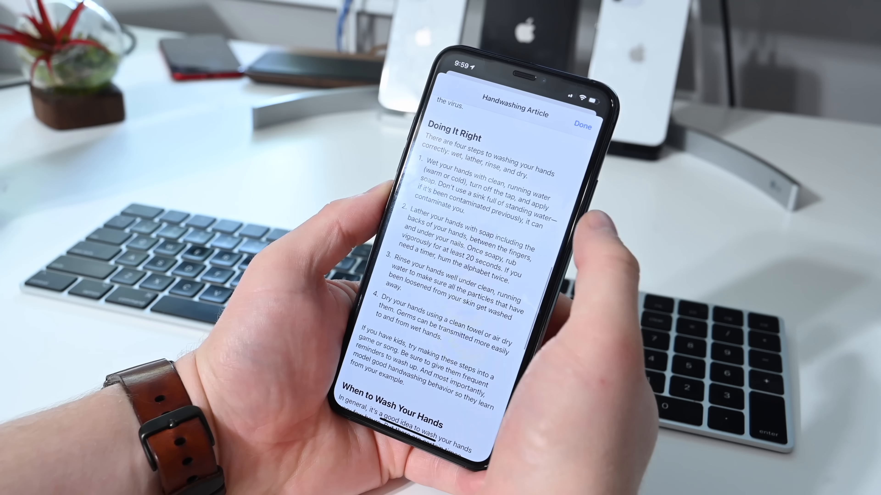